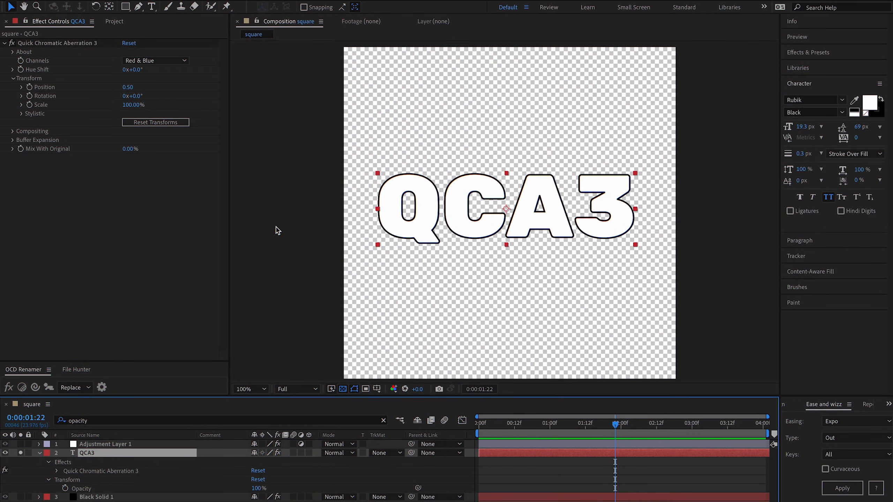
mouse_move(436, 211)
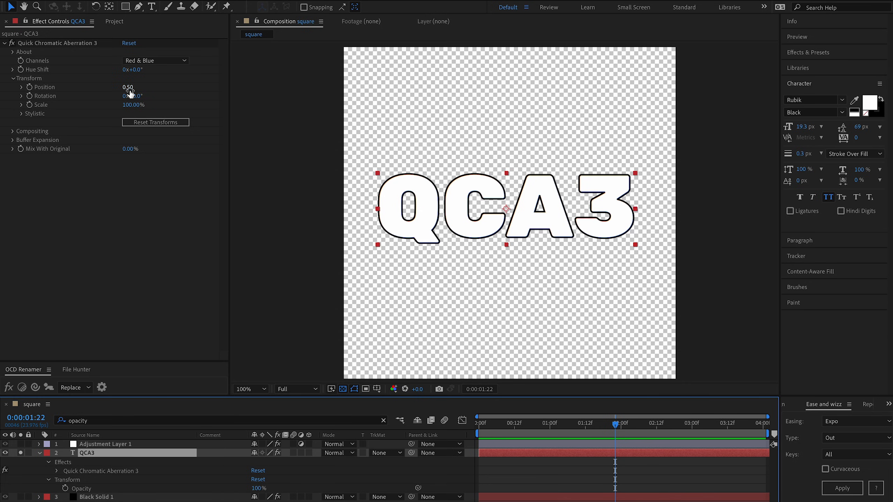
Raise the colour channel offset, enter 10.00, and reset the aberration transforms to defaults
drag(126, 86, 137, 87)
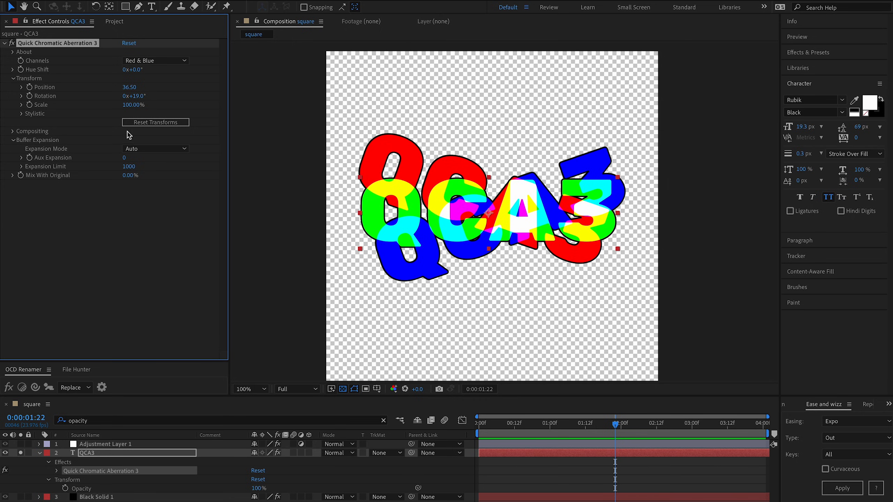
mouse_move(414, 236)
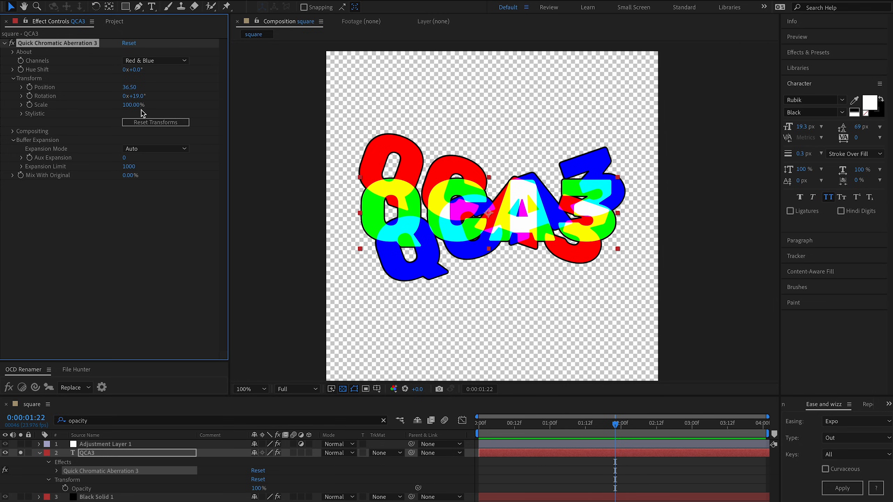
text(10.00)
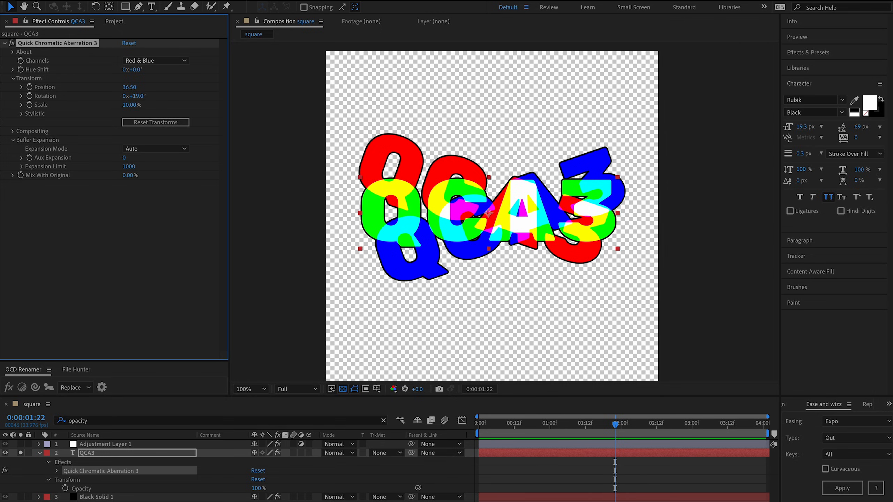
click(248, 390)
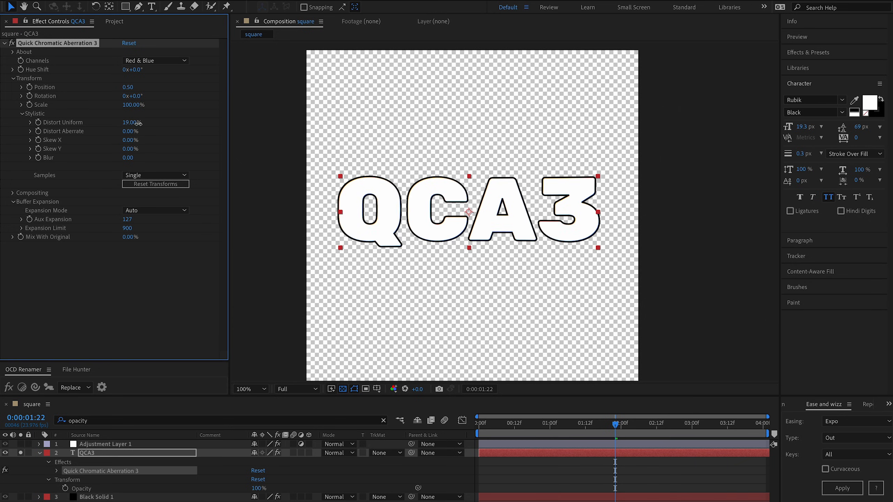
Bulge the text with Distort Uniform 66% and Distort Aberrate 6%, and return Skew X to 0
drag(130, 122, 146, 122)
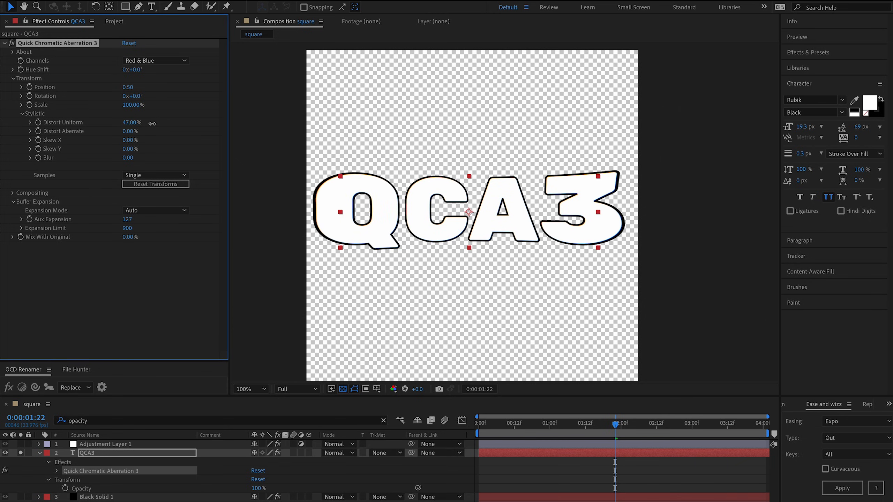
drag(131, 122, 143, 122)
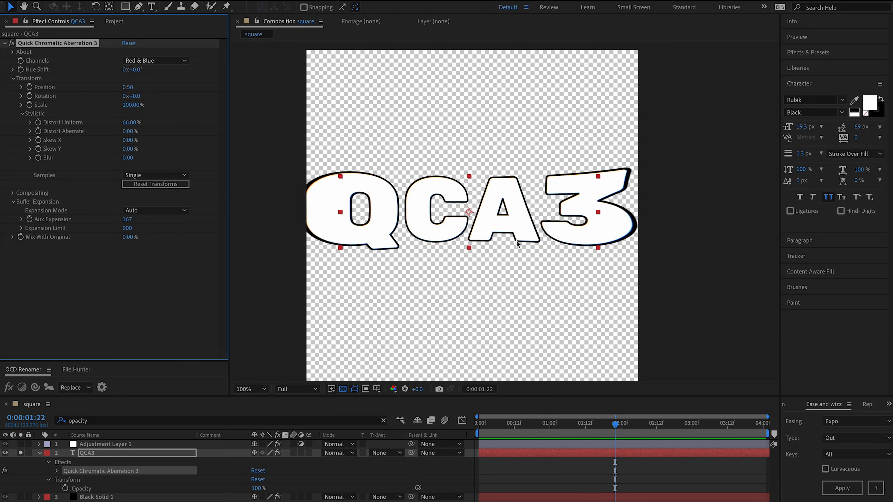
mouse_move(71, 126)
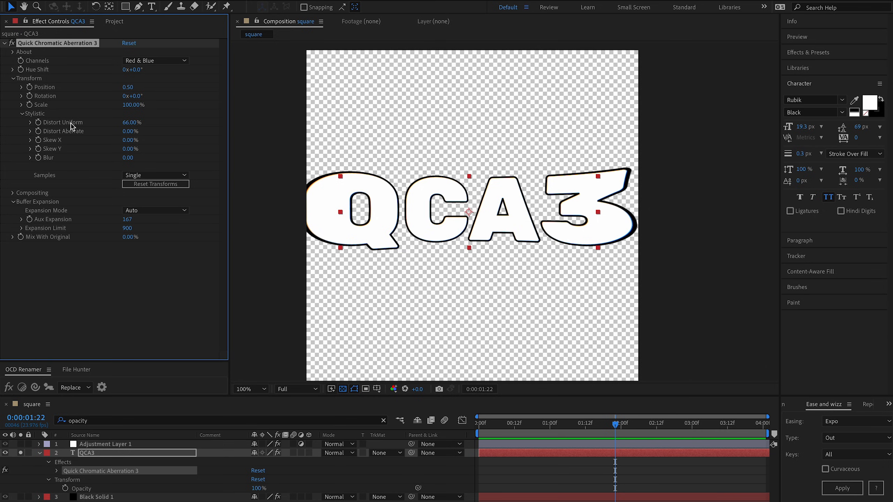
mouse_move(72, 126)
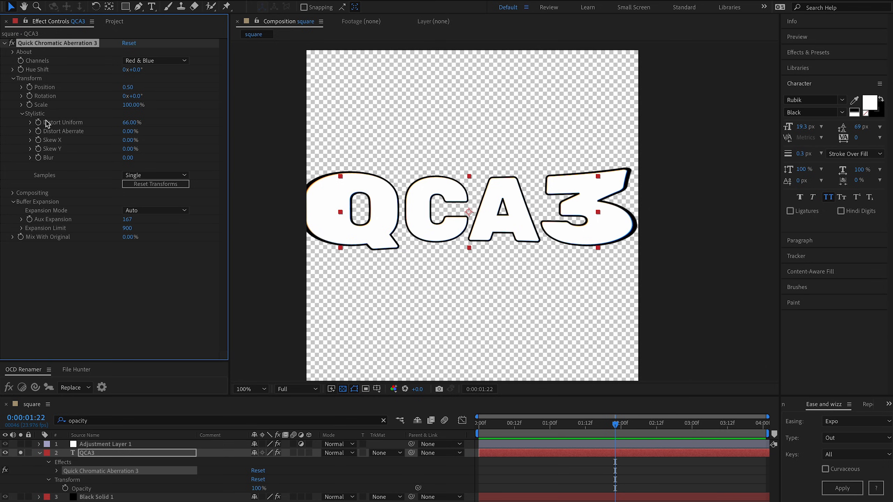
mouse_move(102, 140)
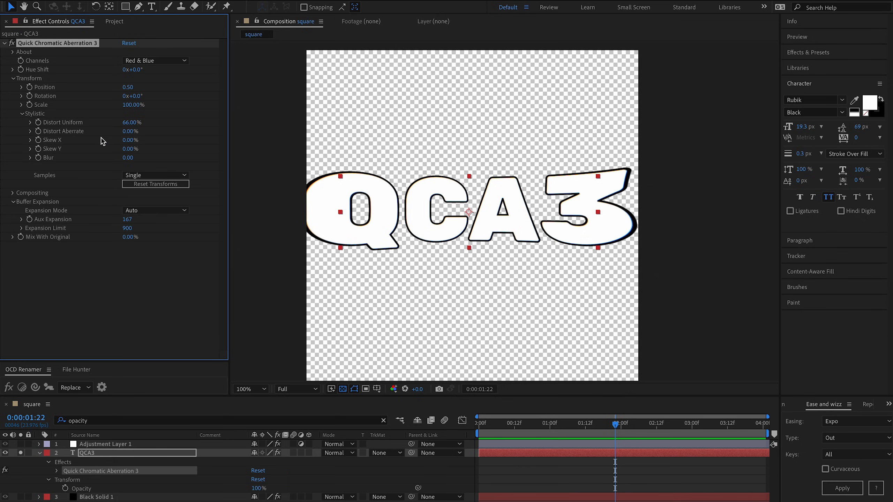
mouse_move(96, 135)
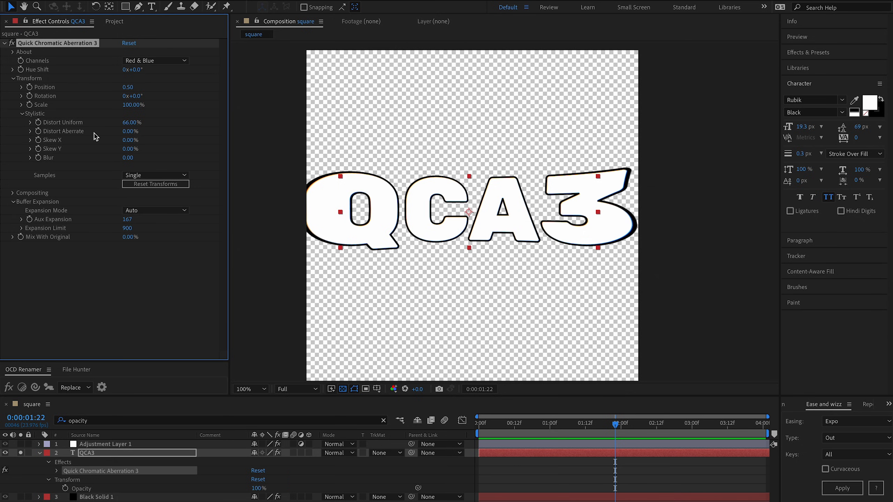
mouse_move(128, 134)
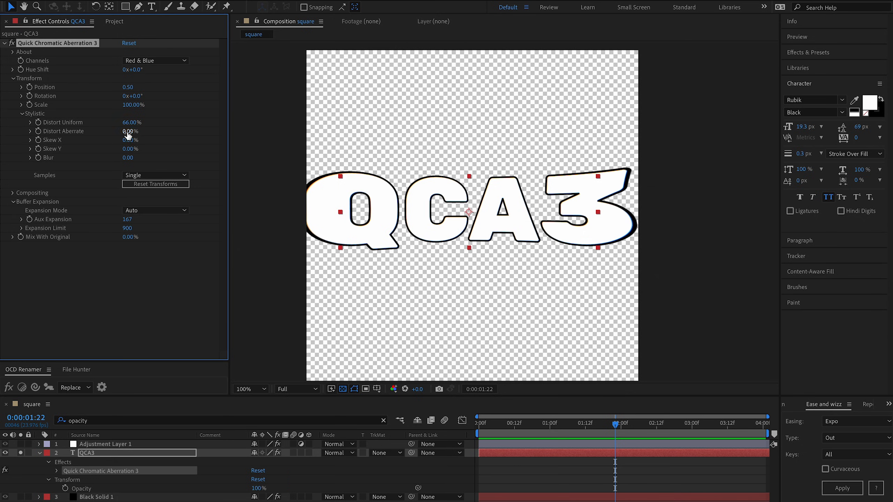
drag(128, 131, 160, 131)
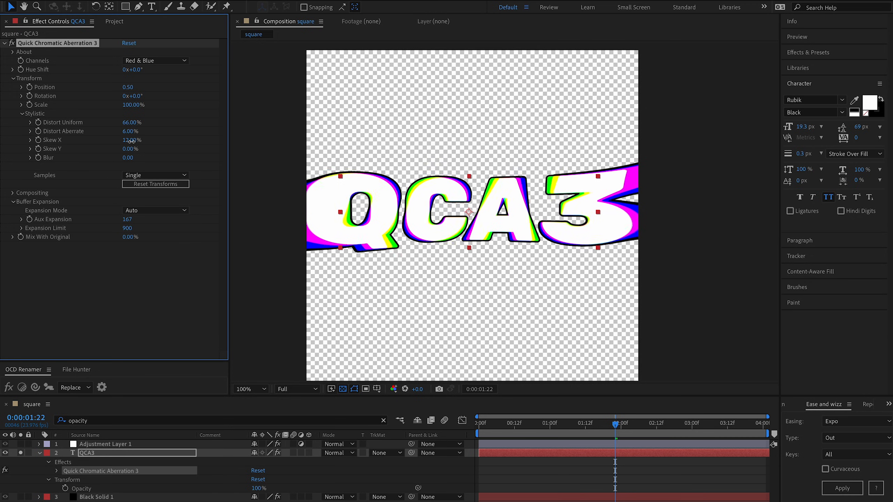
click(155, 184)
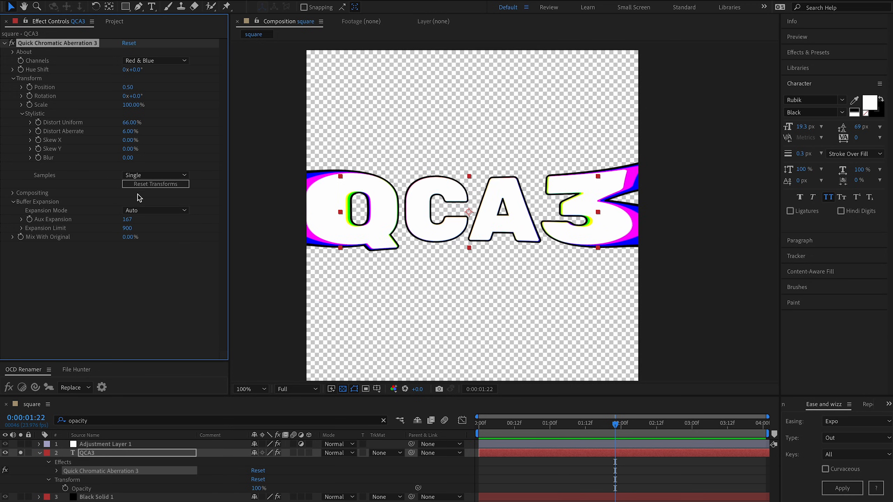
mouse_move(481, 243)
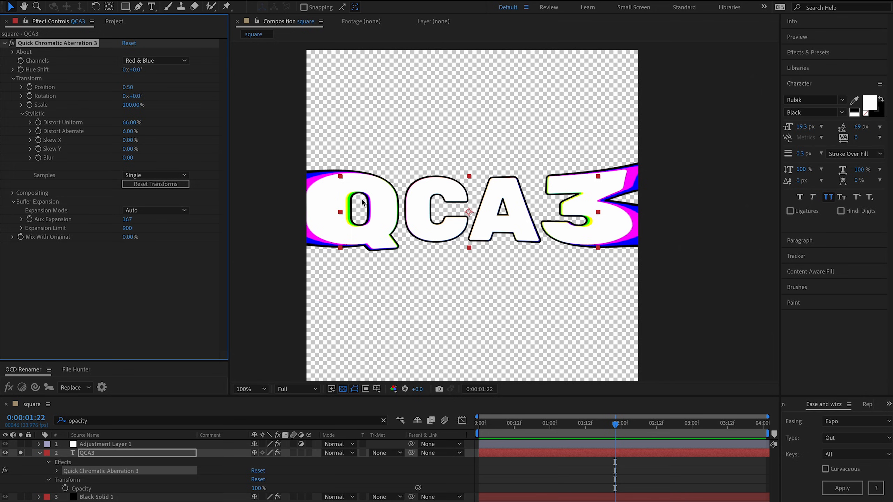
Set Samples to Auto, then reset Quick Chromatic Aberration 3 to its defaults
click(155, 175)
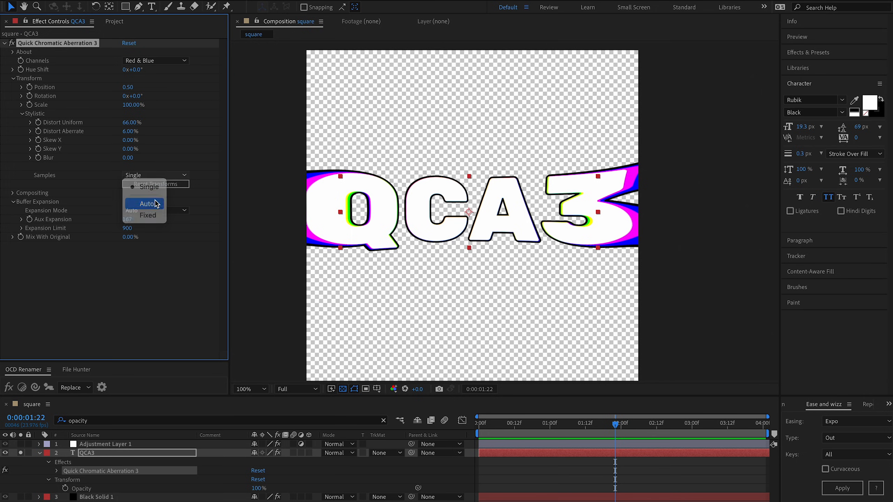
click(148, 204)
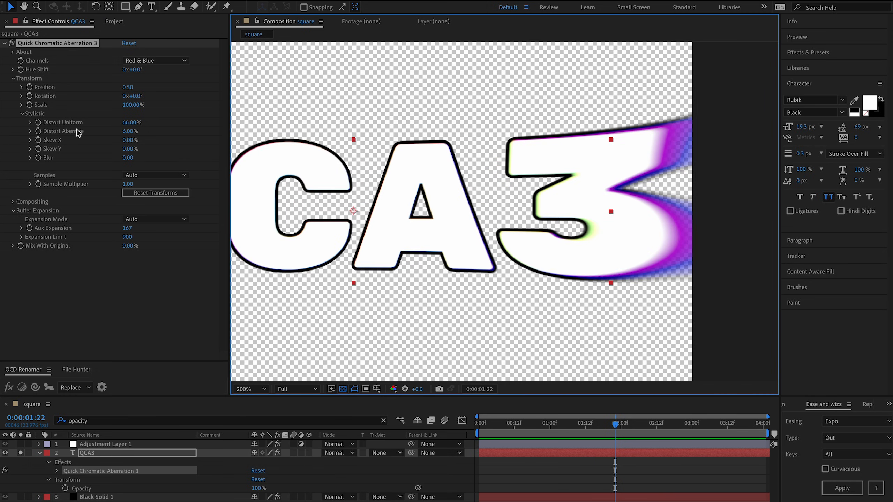
mouse_move(589, 176)
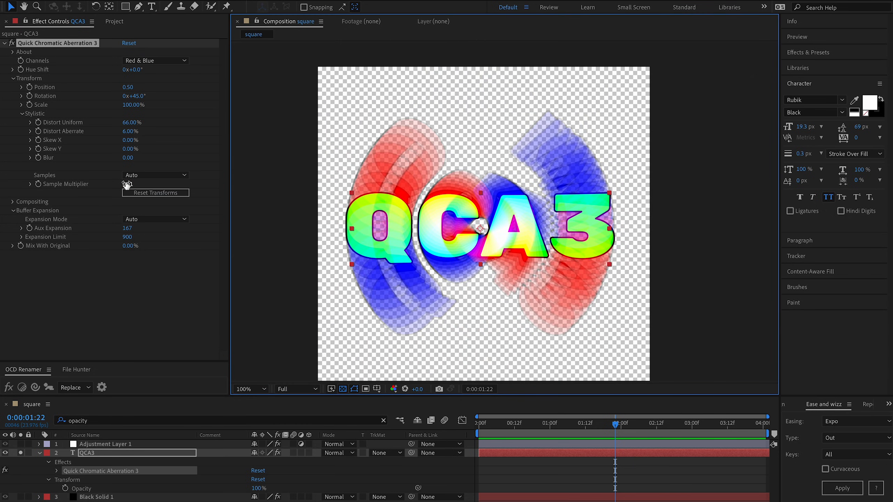
click(154, 192)
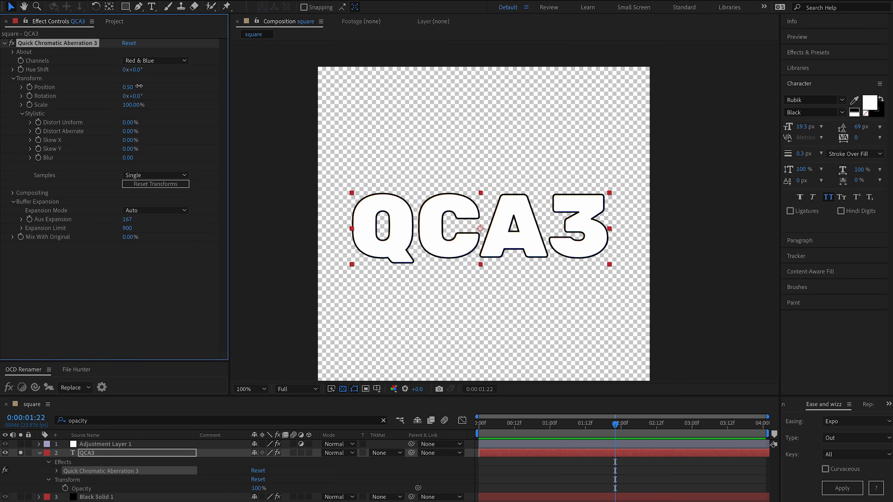
Choose Green & Blue as the split channels in Quick Chromatic Aberration 3
click(154, 60)
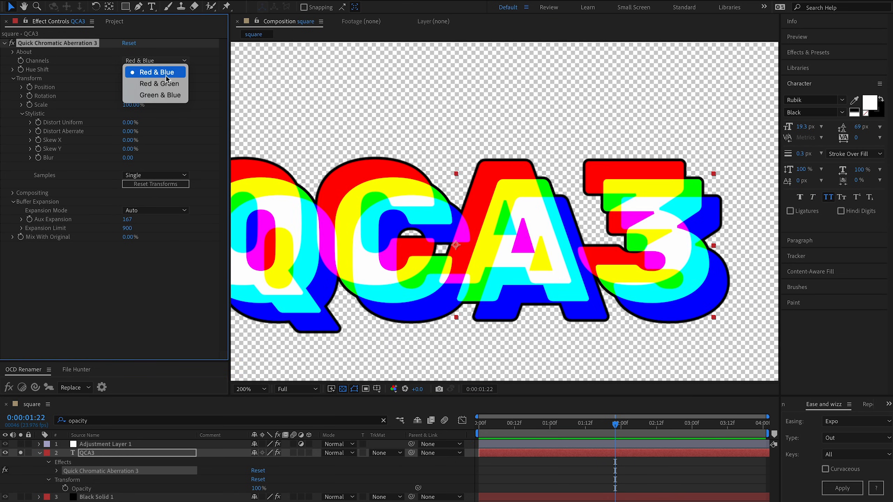
click(158, 95)
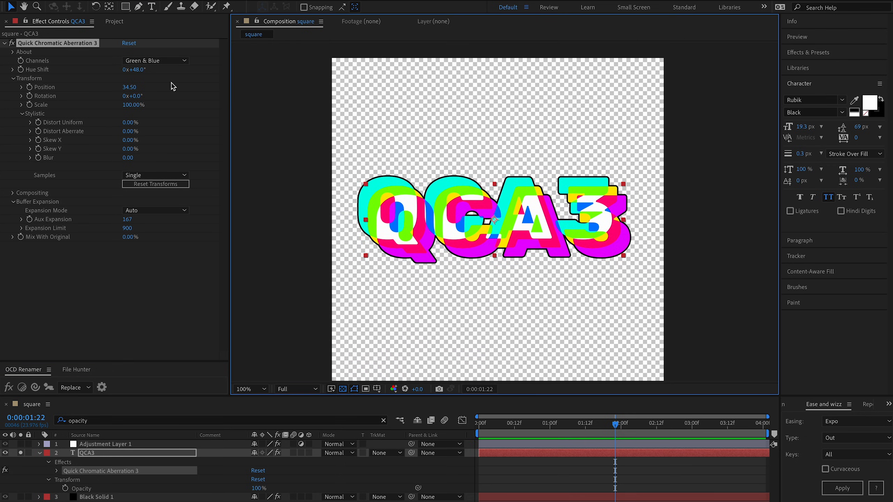
click(155, 60)
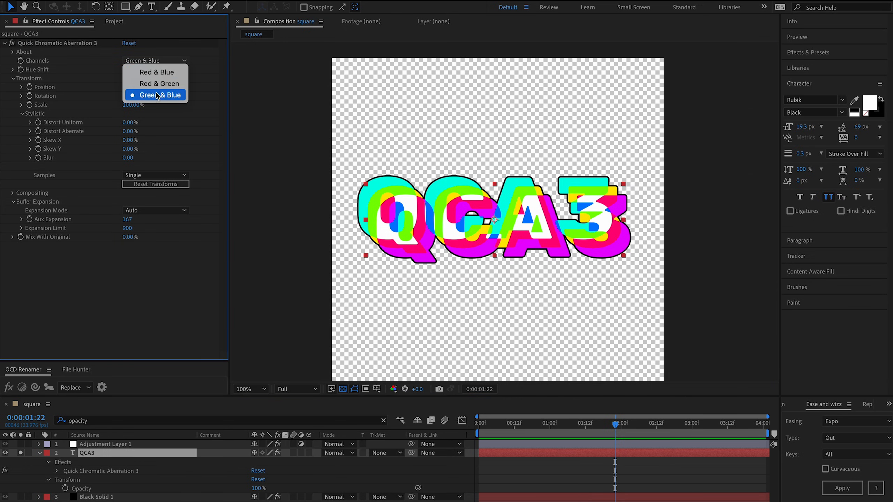
click(154, 95)
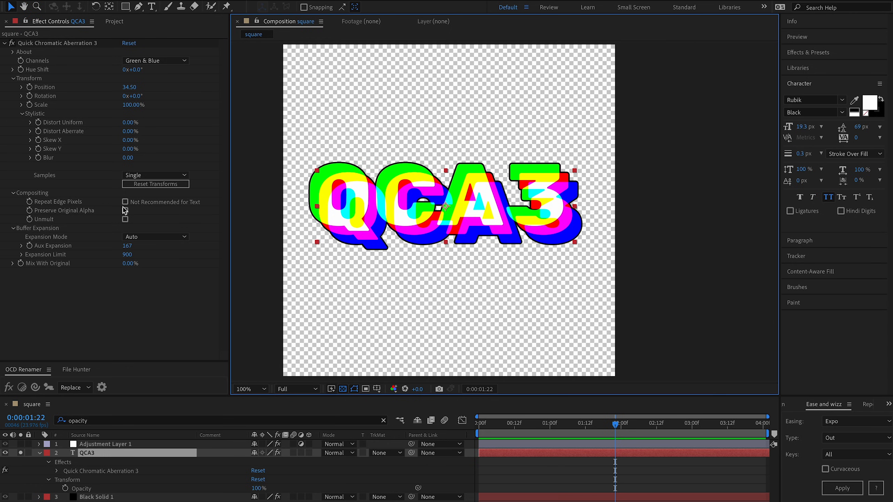
click(125, 202)
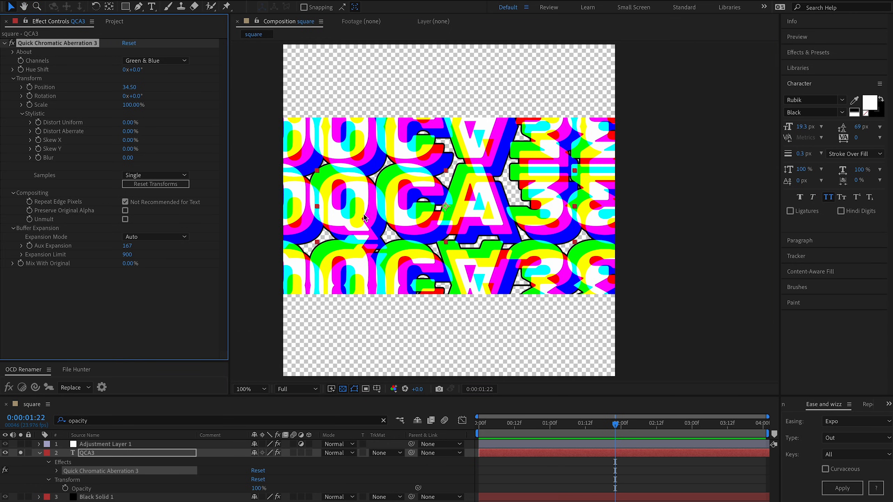
mouse_move(438, 173)
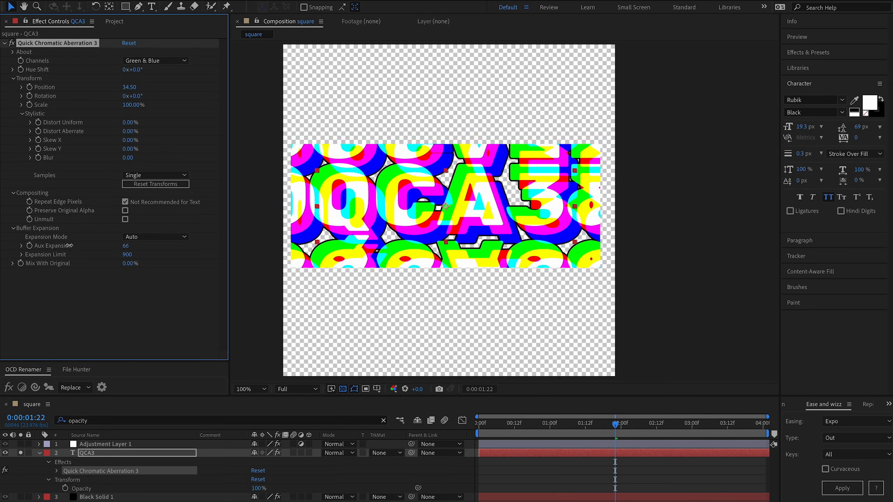
click(124, 202)
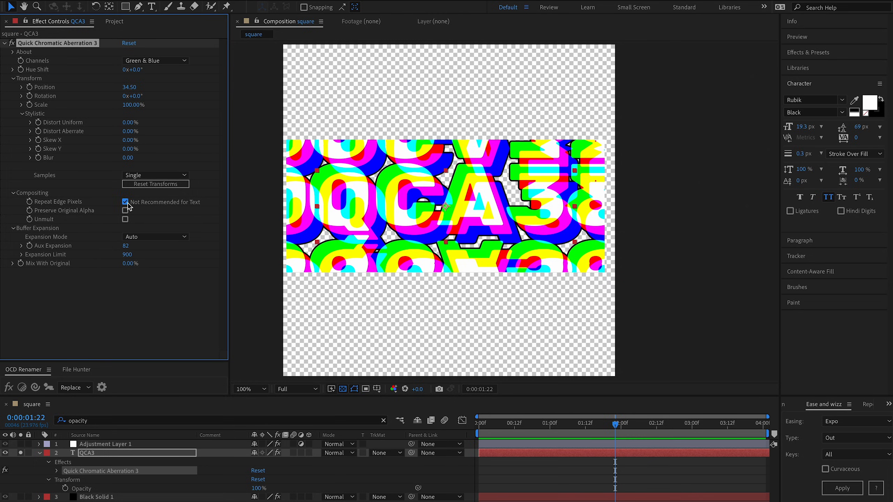
click(125, 202)
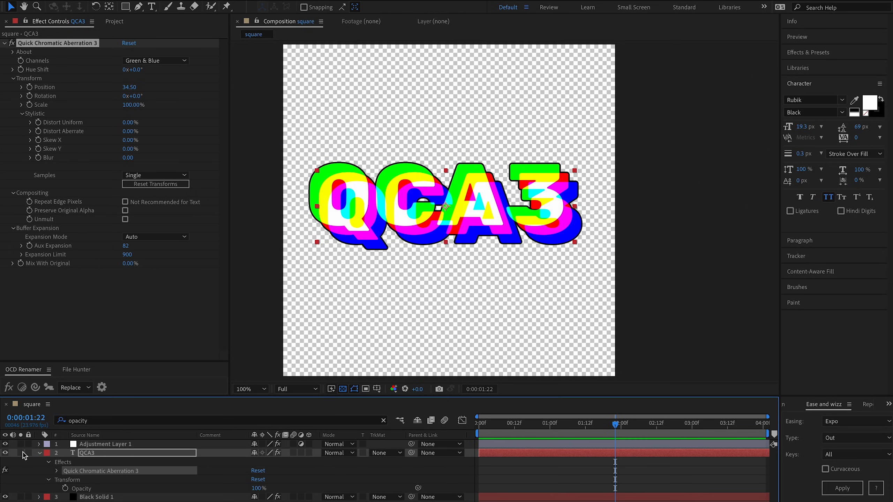
Switch between Adjustment Layer 1's and the QCA3 text layer's aberration settings
click(106, 443)
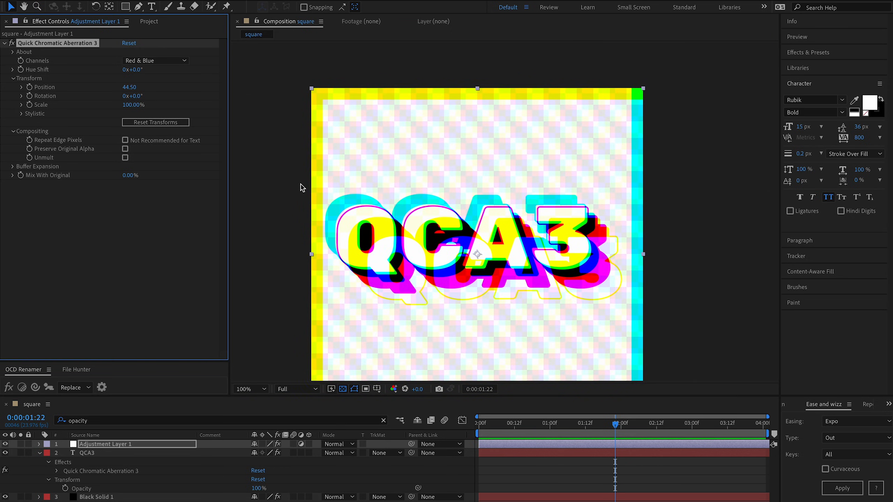
click(246, 389)
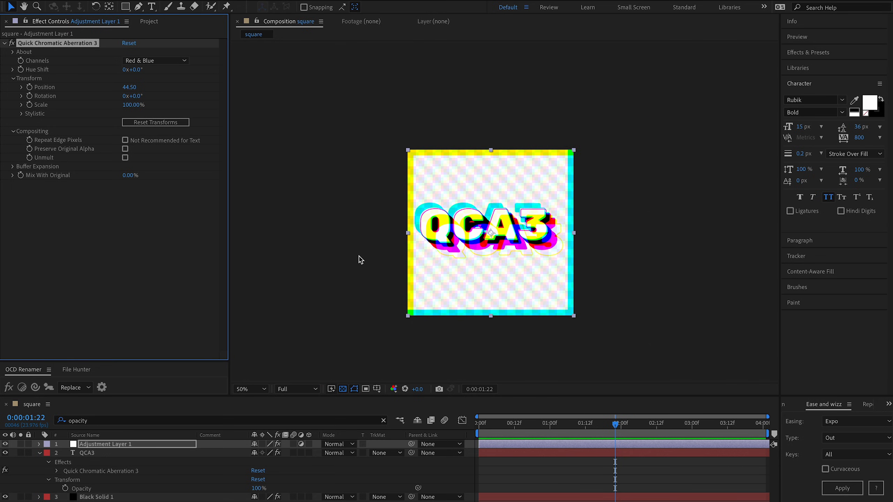
click(249, 389)
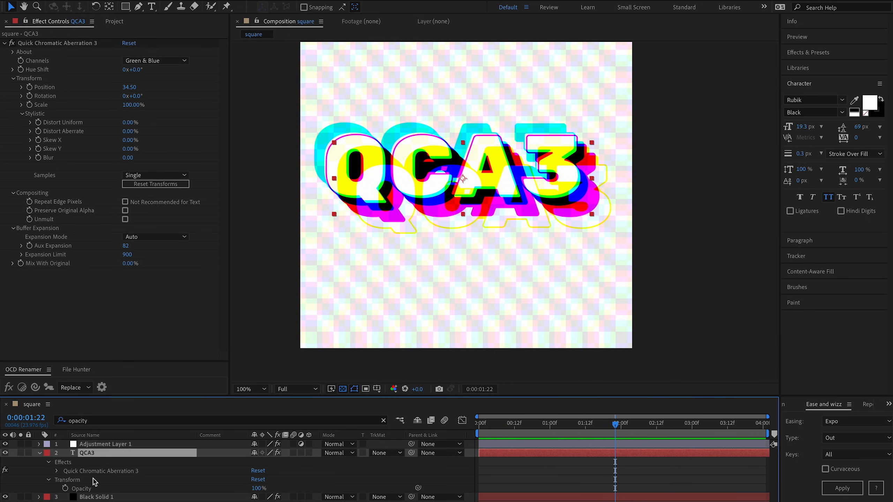
mouse_move(357, 245)
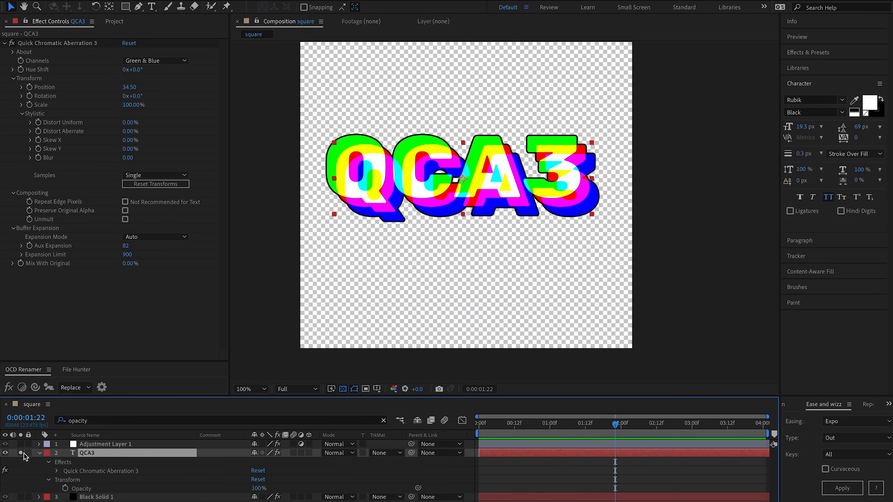
Enable Preserve Original Alpha, hide Black Solid 1, and shift the offset to -8.50
click(125, 210)
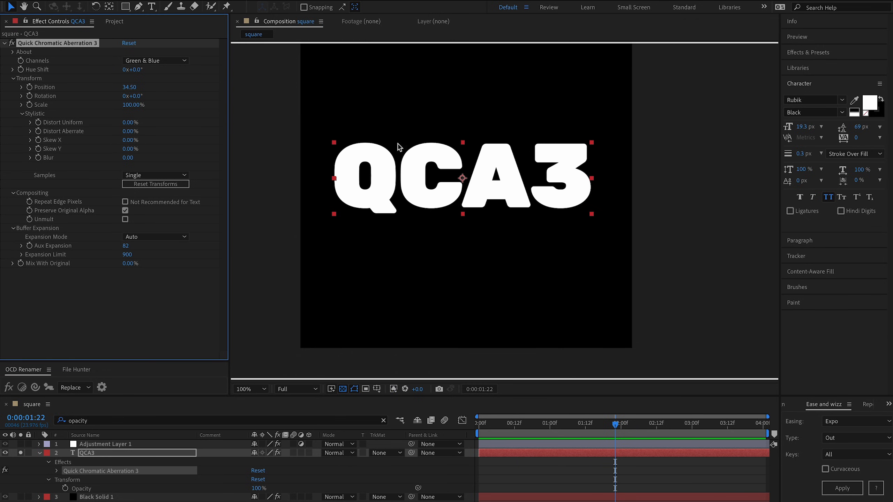
mouse_move(486, 189)
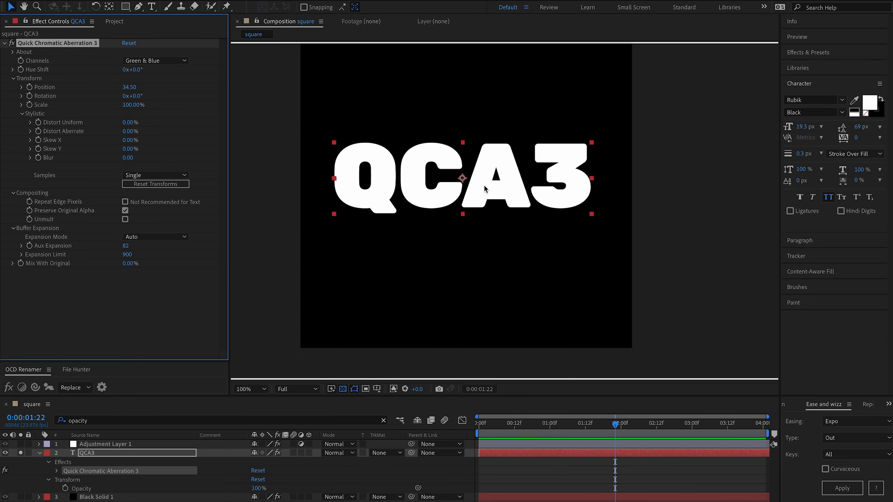
click(366, 389)
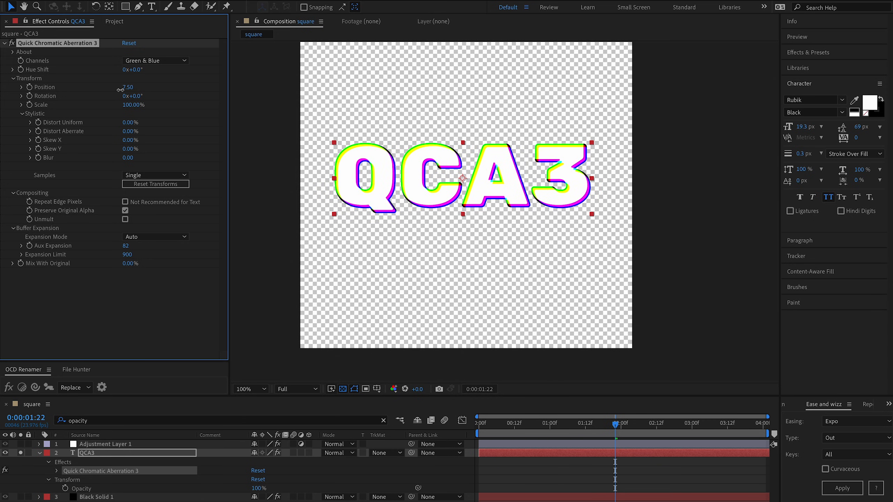
click(247, 389)
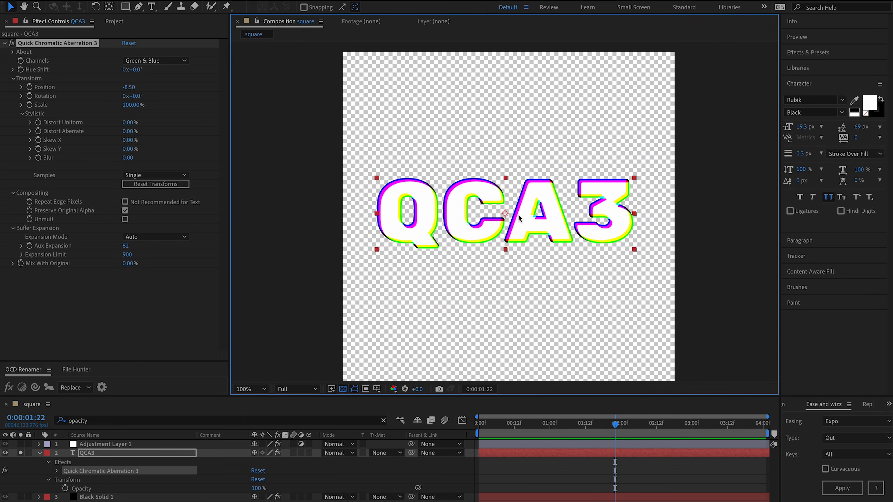
mouse_move(478, 212)
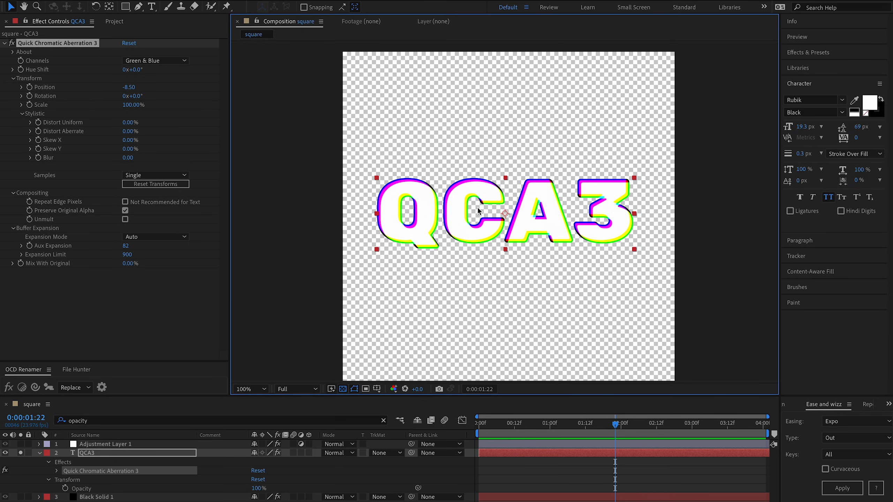
mouse_move(511, 215)
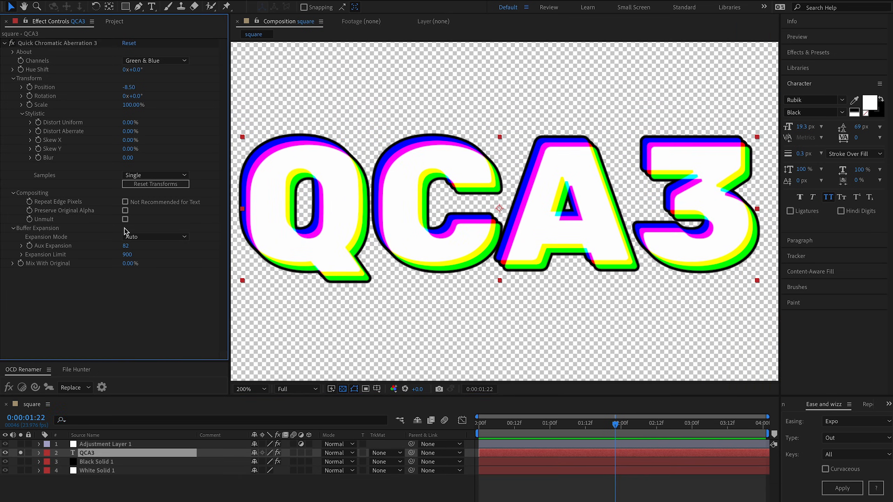
Toggle the Unmult checkbox on and back off to compare
click(125, 219)
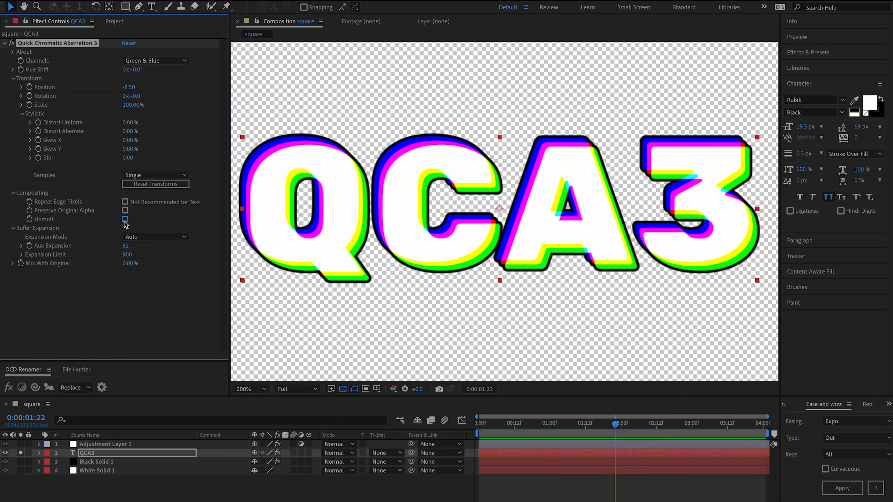
click(125, 220)
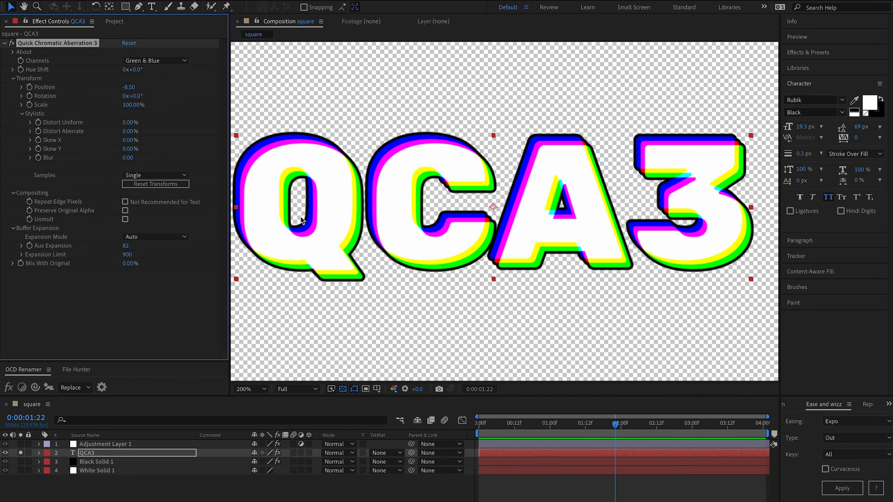
mouse_move(80, 267)
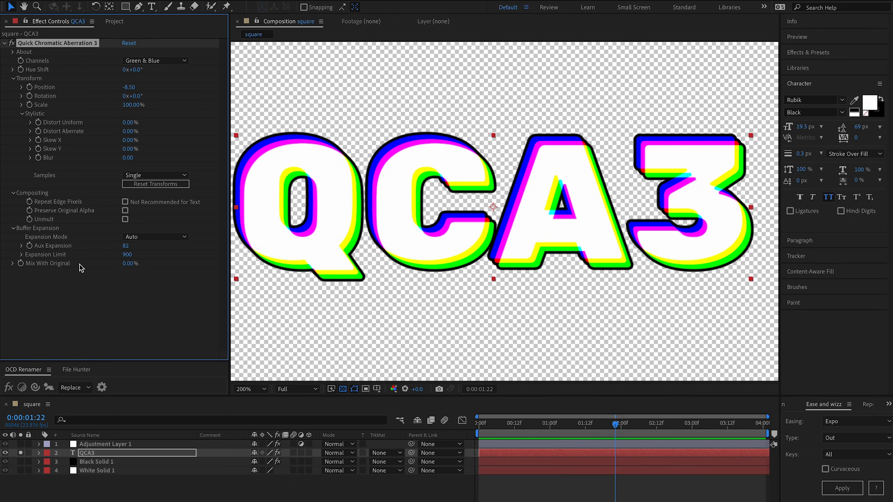
mouse_move(124, 269)
text(opac)
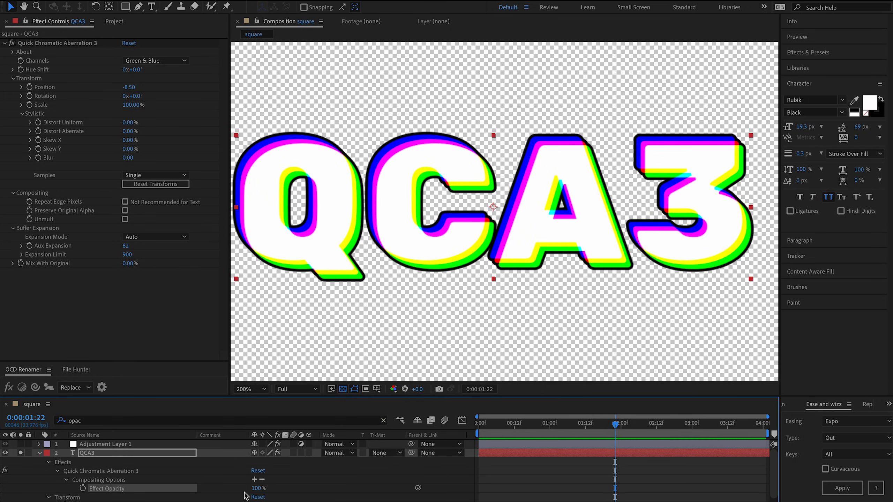
mouse_move(310, 464)
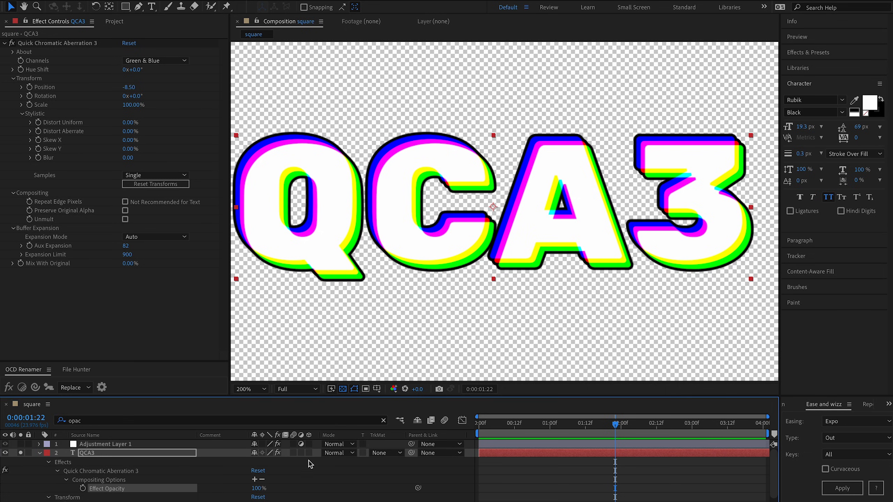
mouse_move(93, 160)
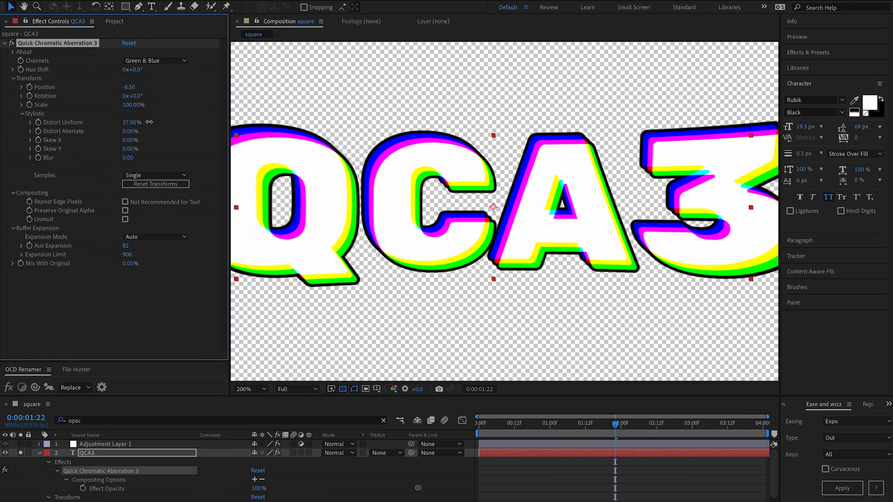
Set Distort Uniform on the QCA3 layer's Quick Chromatic Aberration 3 to 37%
click(248, 389)
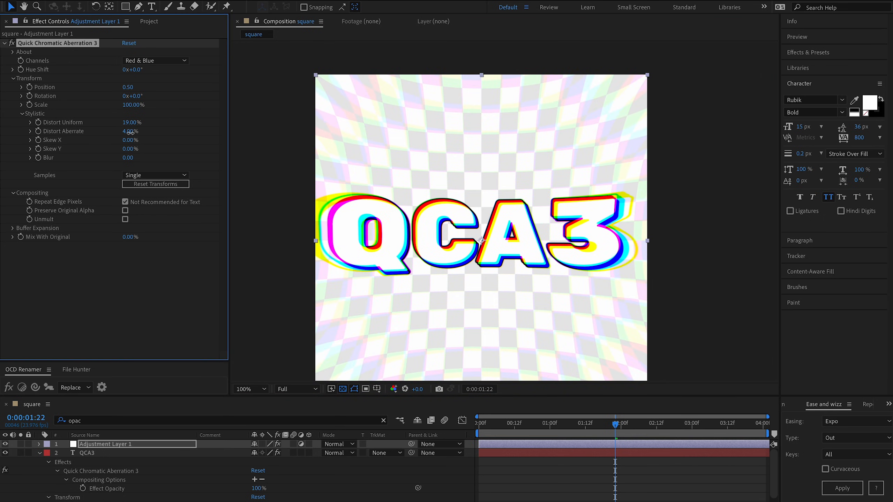
On Adjustment Layer 1, set Distort Aberrate to 3% and Channels to Green & Blue
drag(132, 132, 128, 131)
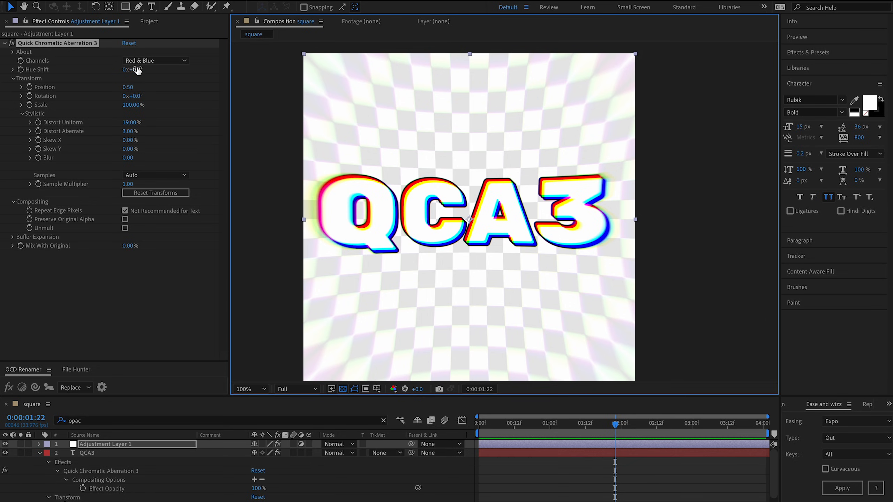
click(155, 60)
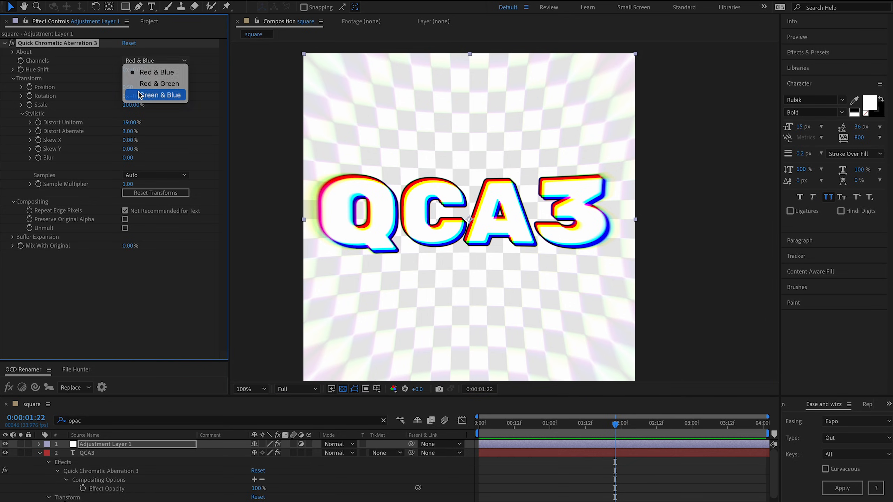
click(159, 95)
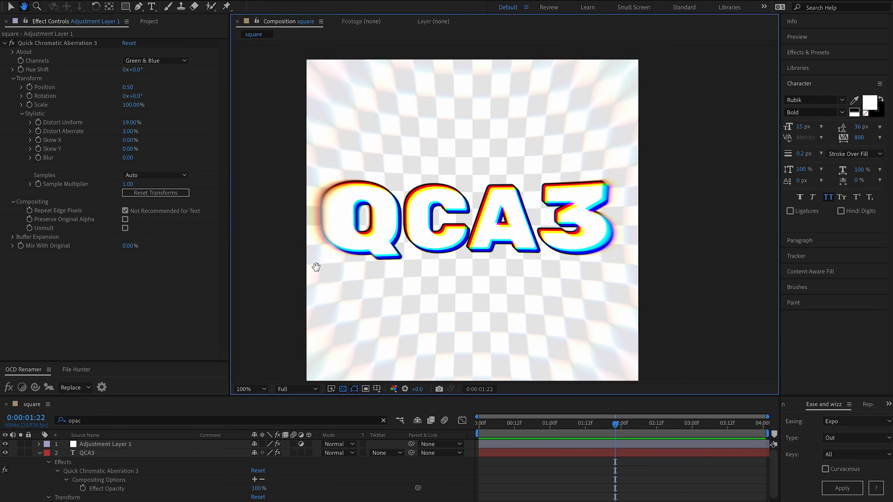
Select QCA3, expand the effect's About section, and open the support page
click(91, 453)
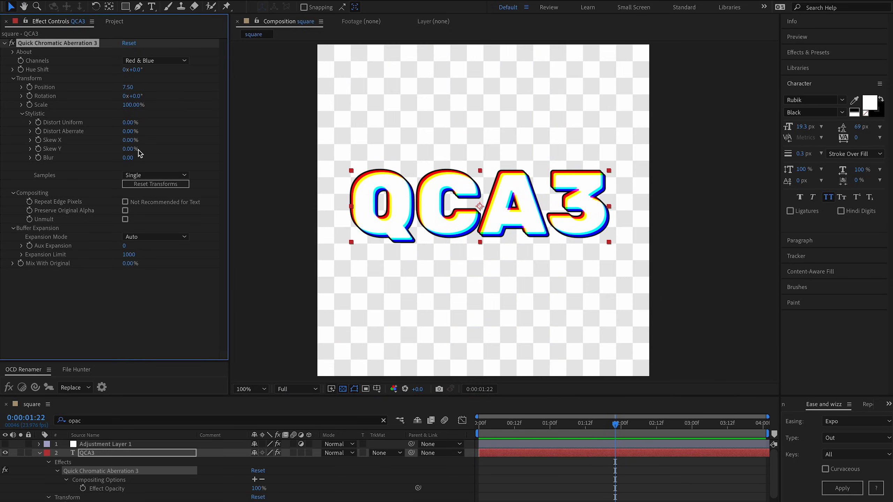
click(24, 52)
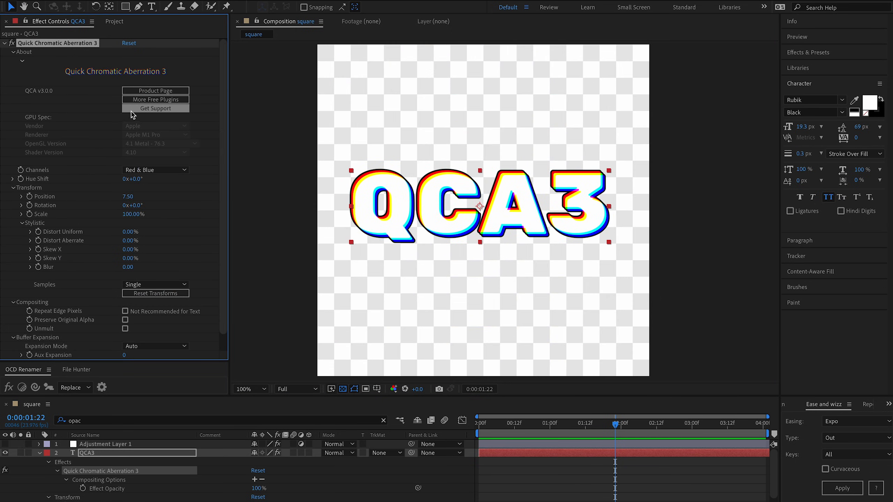
click(154, 109)
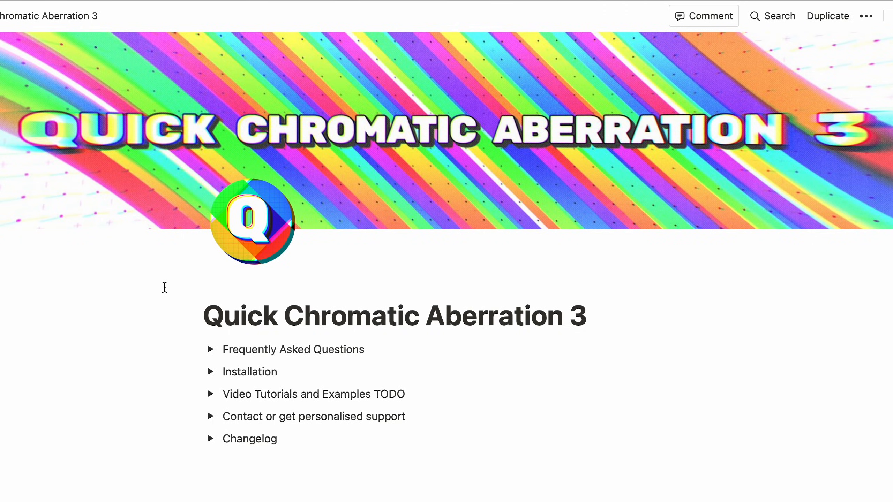
Expand the Frequently Asked Questions toggle on the Notion support page
click(210, 349)
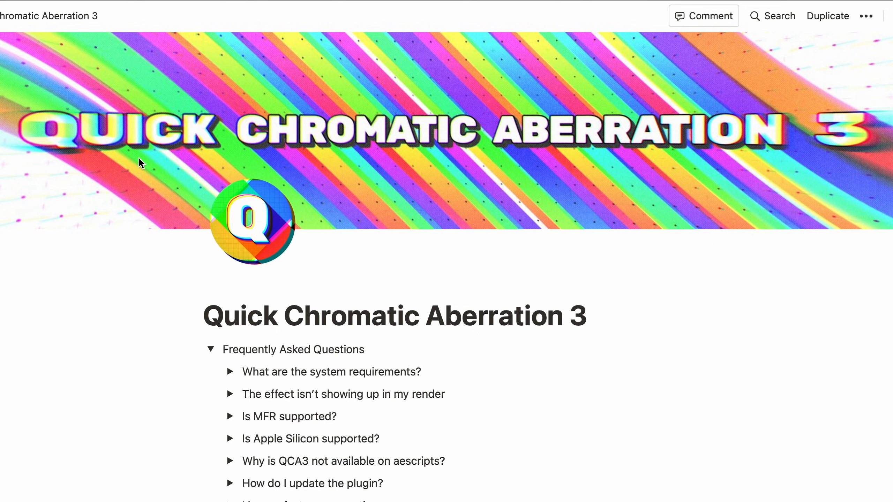
mouse_move(151, 405)
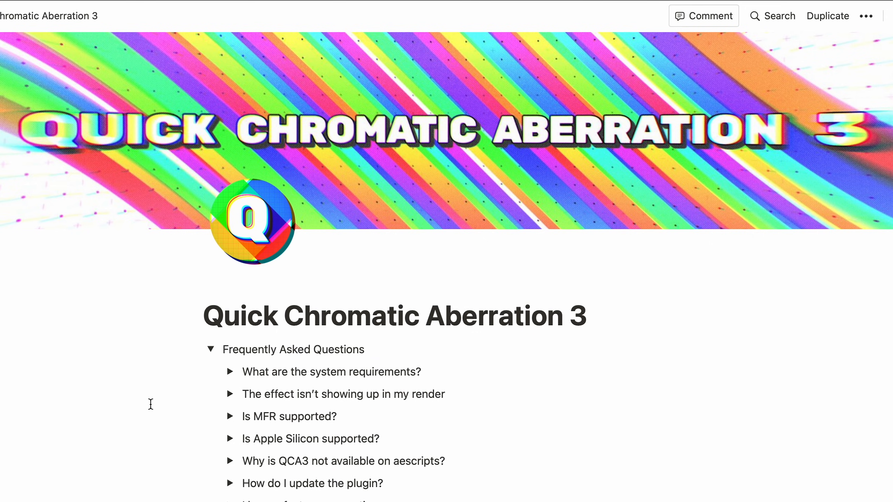
mouse_move(123, 342)
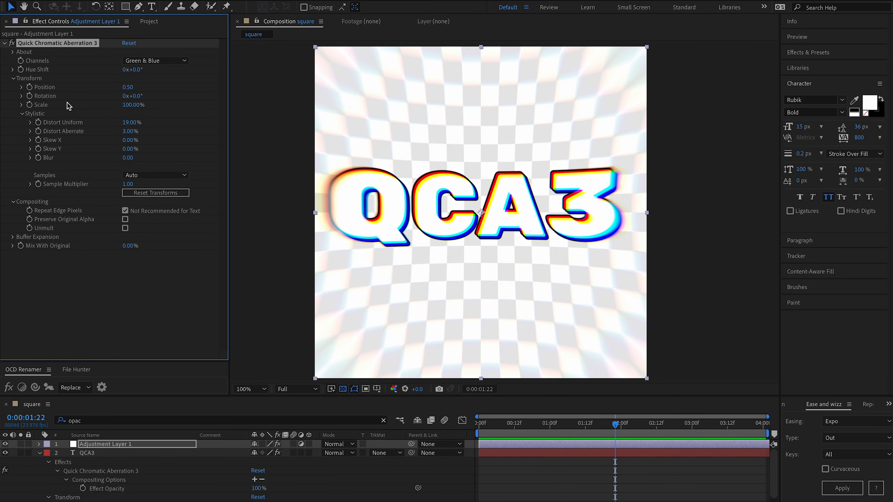
mouse_move(164, 311)
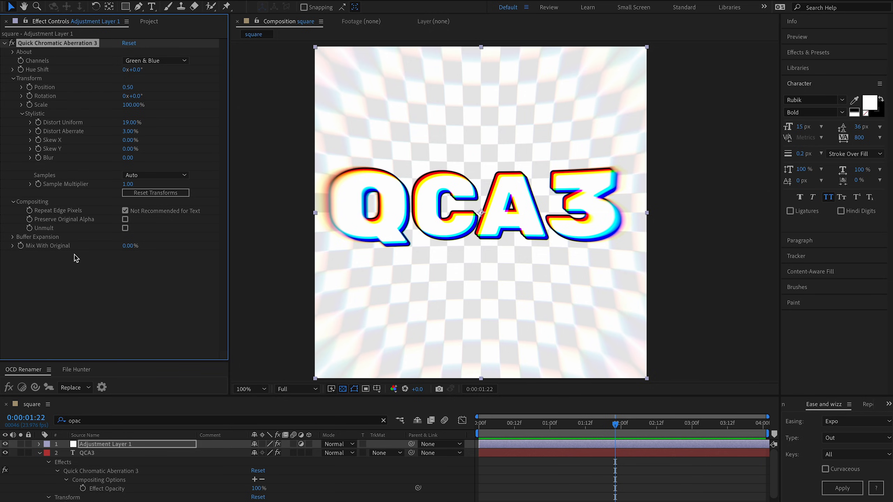
mouse_move(272, 253)
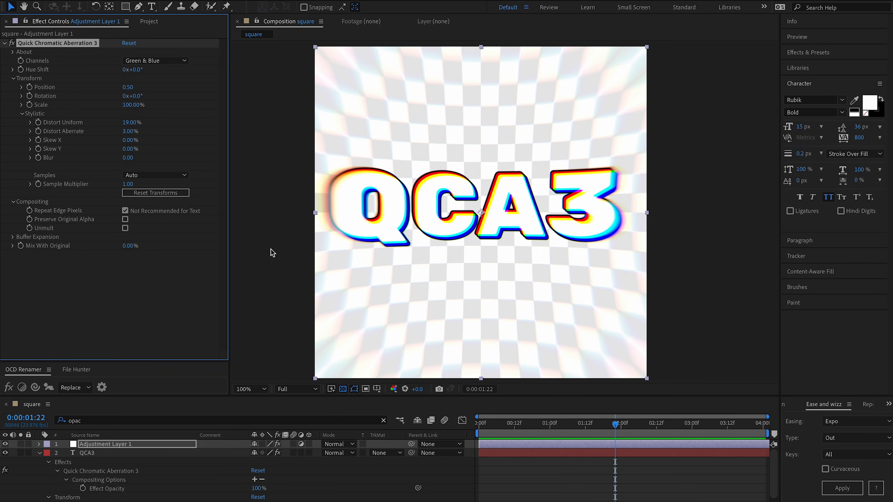
mouse_move(67, 131)
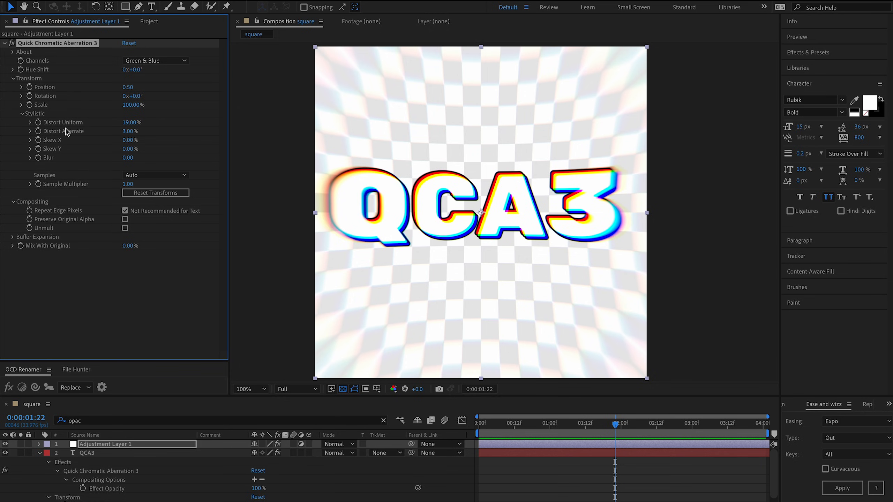